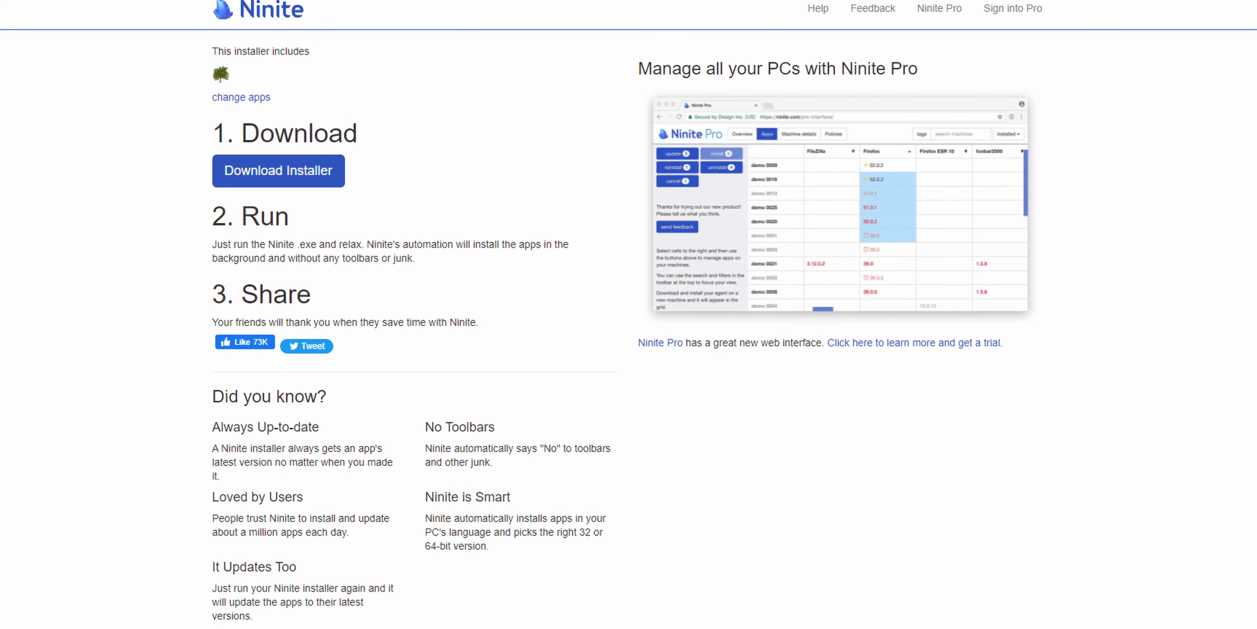
# Step: Choose the satalife (D:) drive under Individual Drives for scanning
pyautogui.scroll(-3)
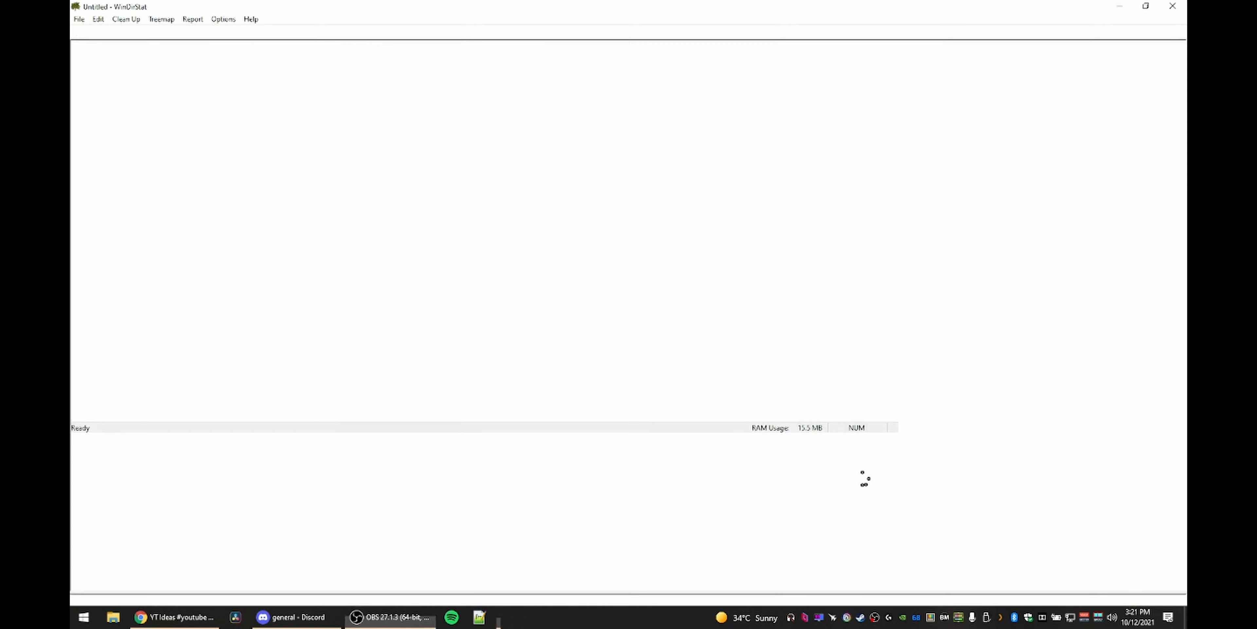
pyautogui.click(79, 18)
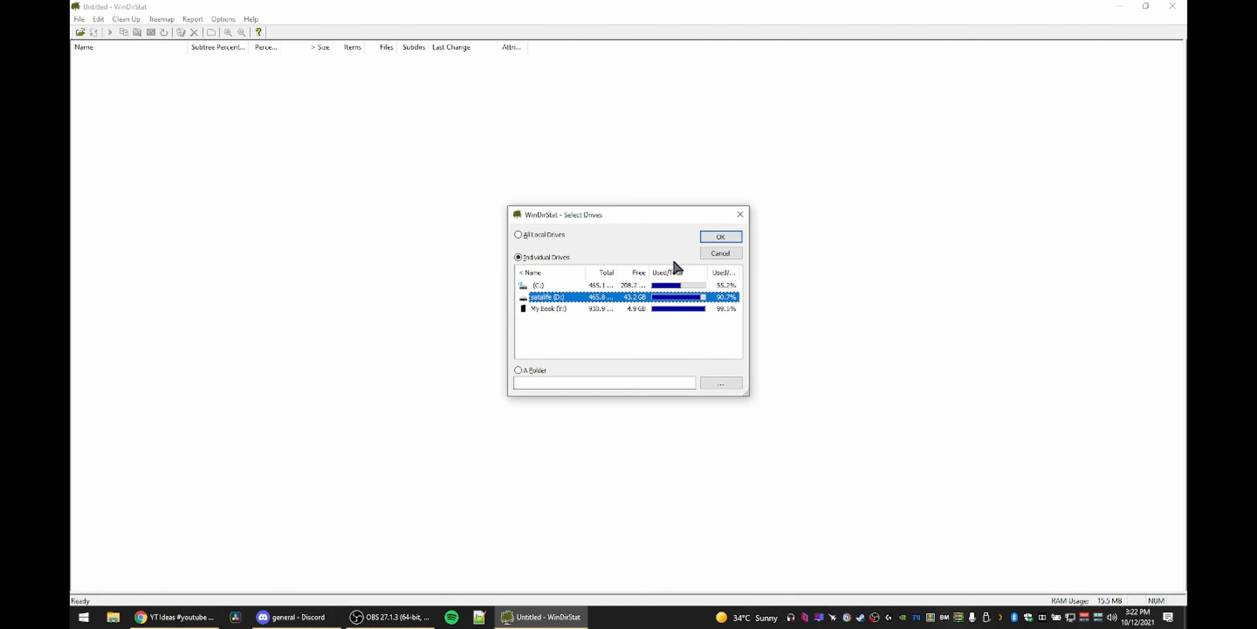
# Step: Scan D: and expand Youtube > Exports to reach Lynx Free for All.mov
pyautogui.click(719, 236)
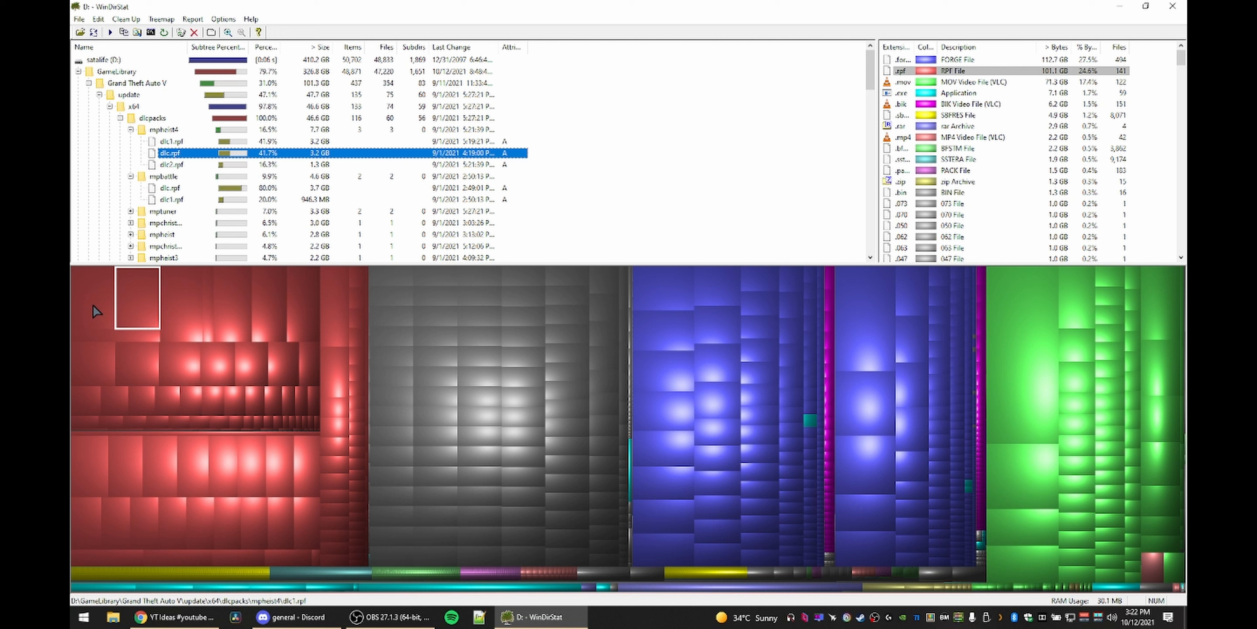
pyautogui.click(171, 141)
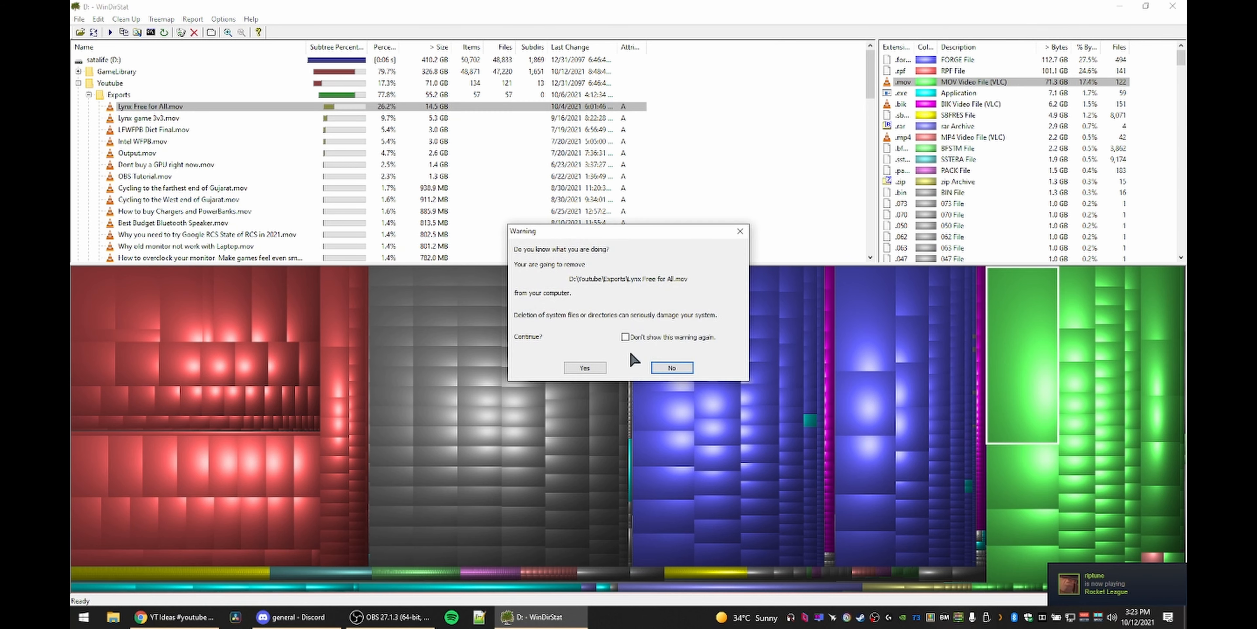
# Step: Confirm permanently deleting Lynx Free for All.mov and the two recycle bin items
pyautogui.click(584, 368)
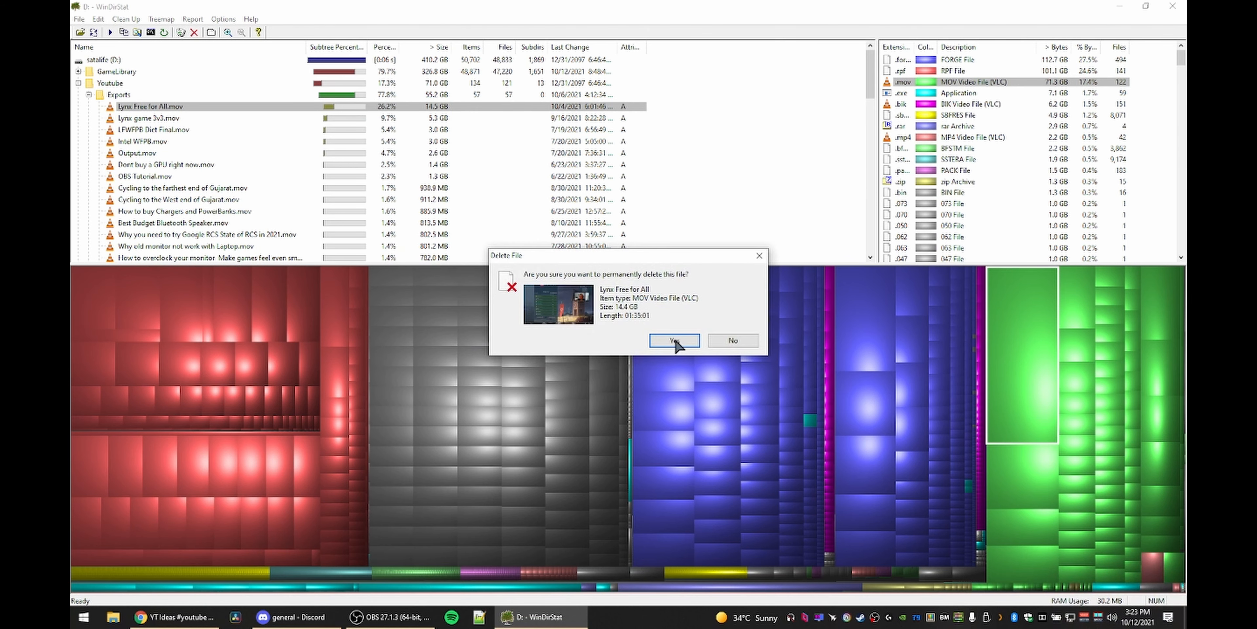
pyautogui.click(674, 340)
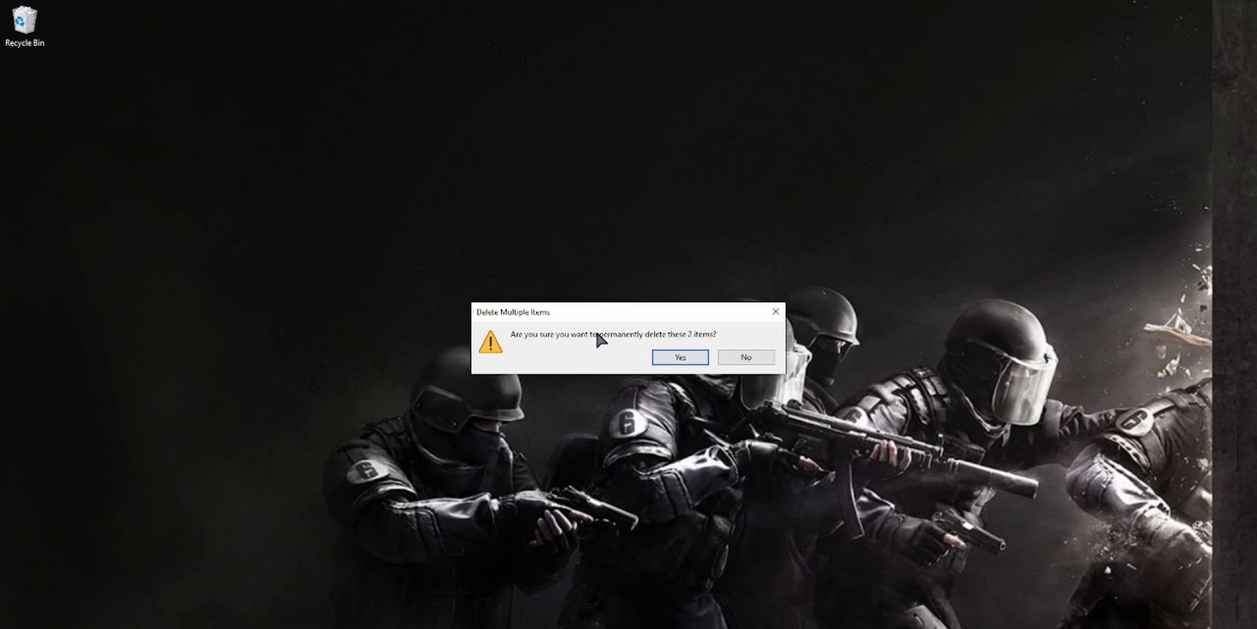
pyautogui.click(678, 357)
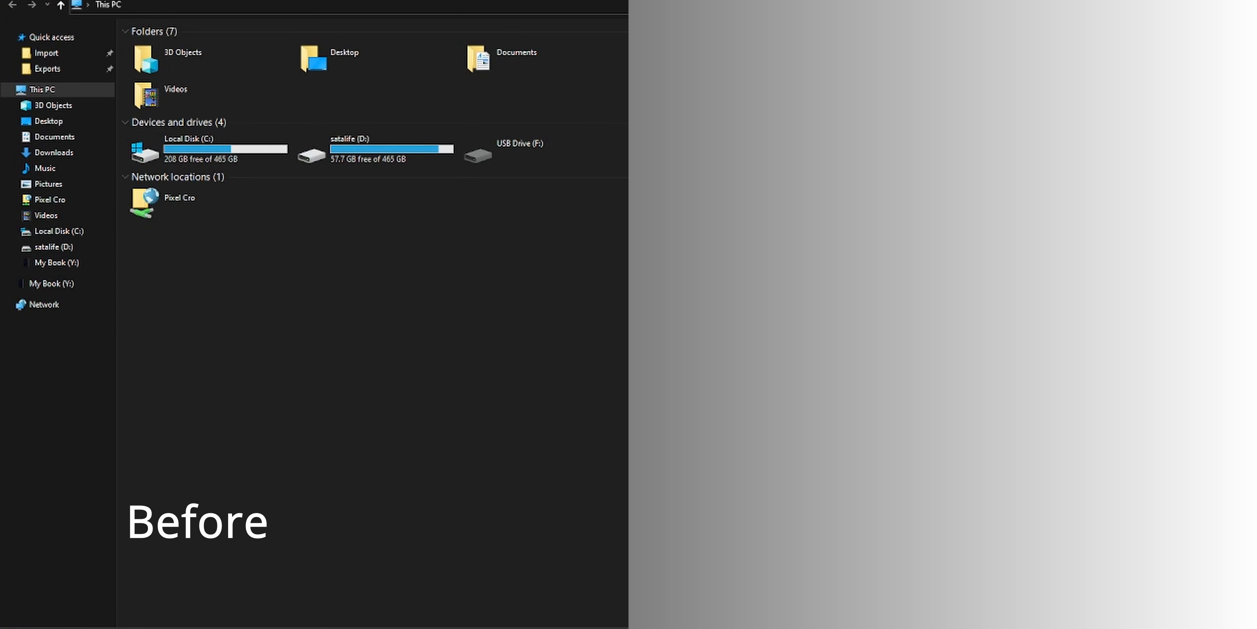